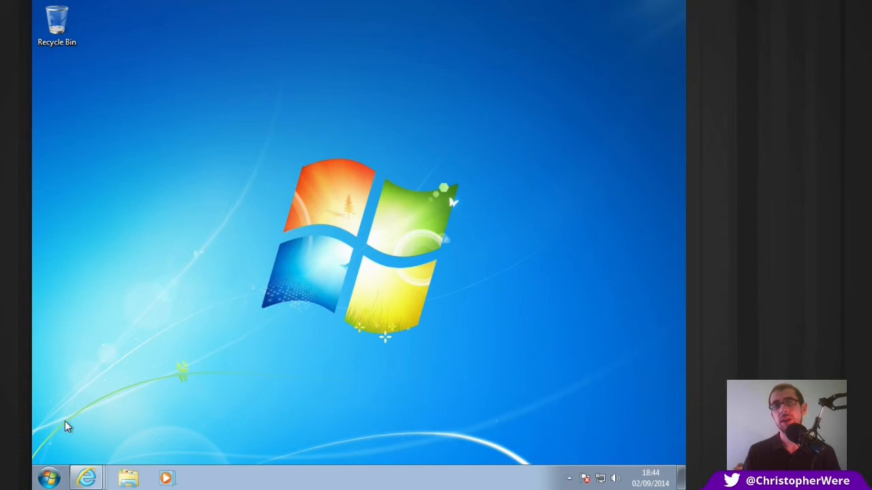
mouse_move(435, 330)
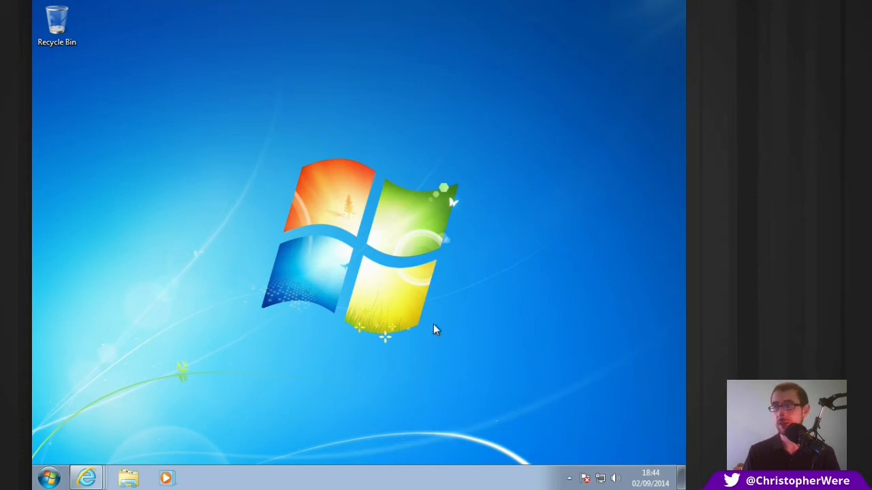
mouse_move(385, 341)
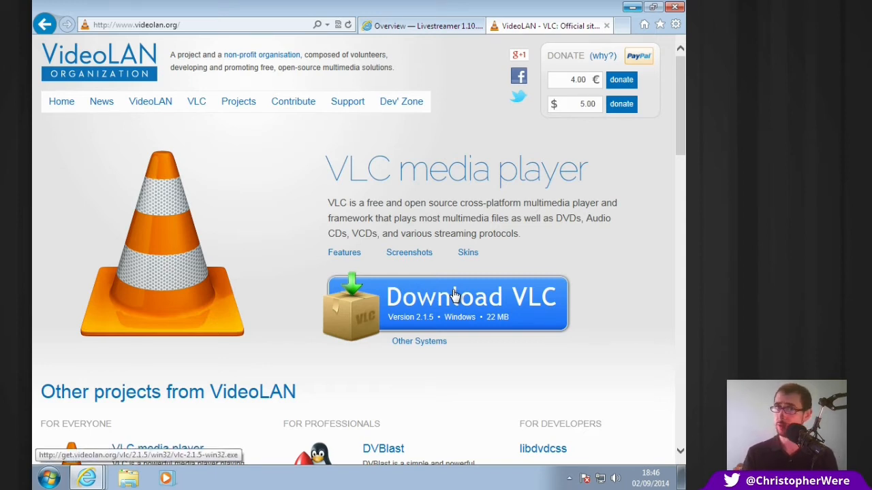
Start the vlc-2.1.5-win32.exe download from the Download VLC button until the Run/Save bar appears.
click(447, 302)
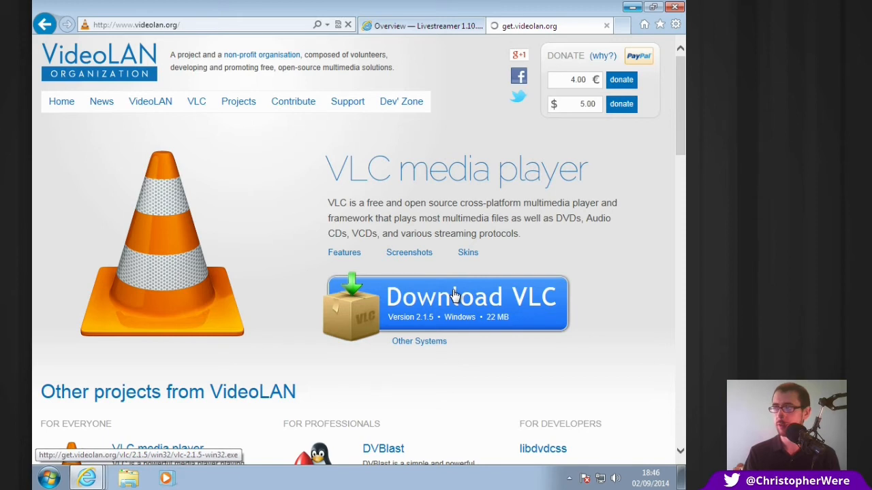
click(447, 303)
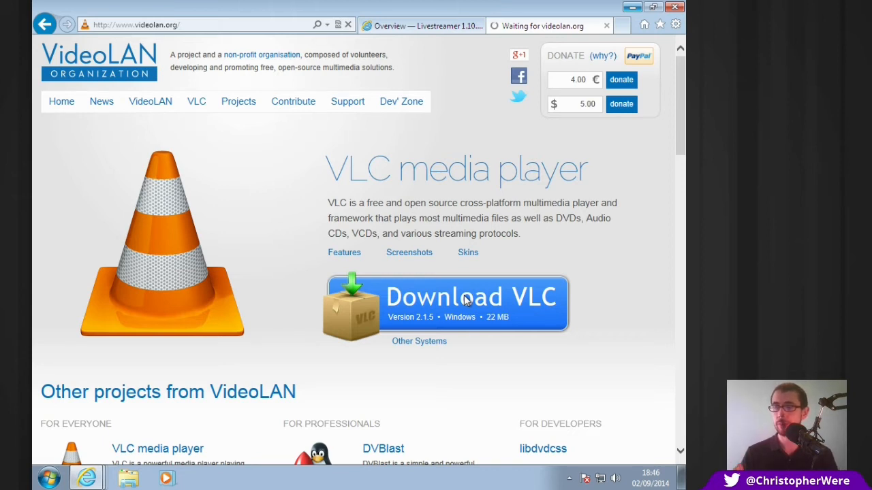
click(446, 303)
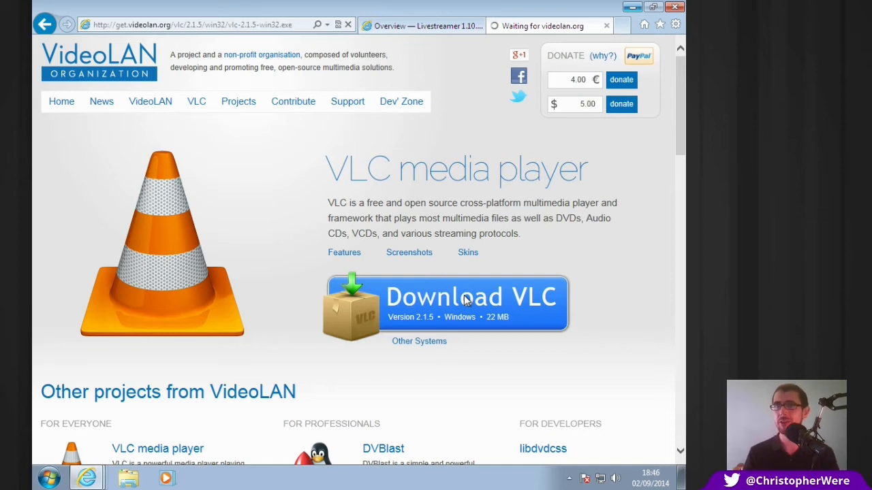
click(447, 302)
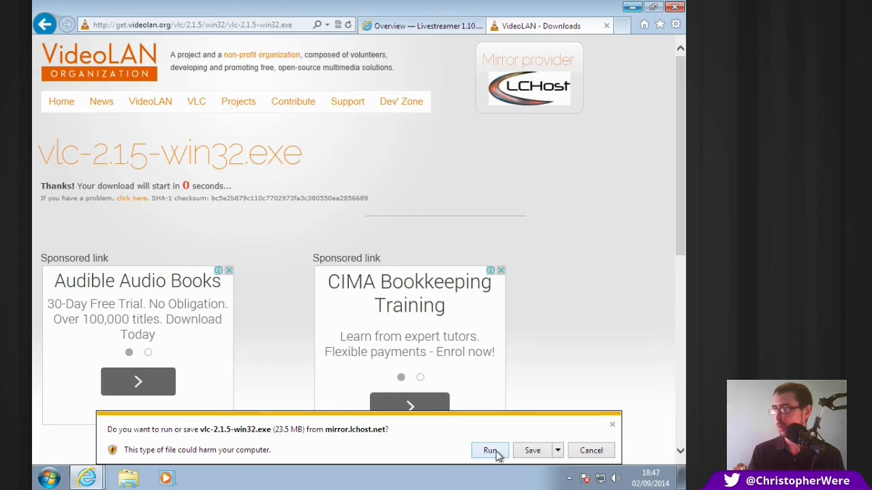
Run the downloaded VLC installer past the publisher and UAC warnings and finish the setup wizard.
click(490, 450)
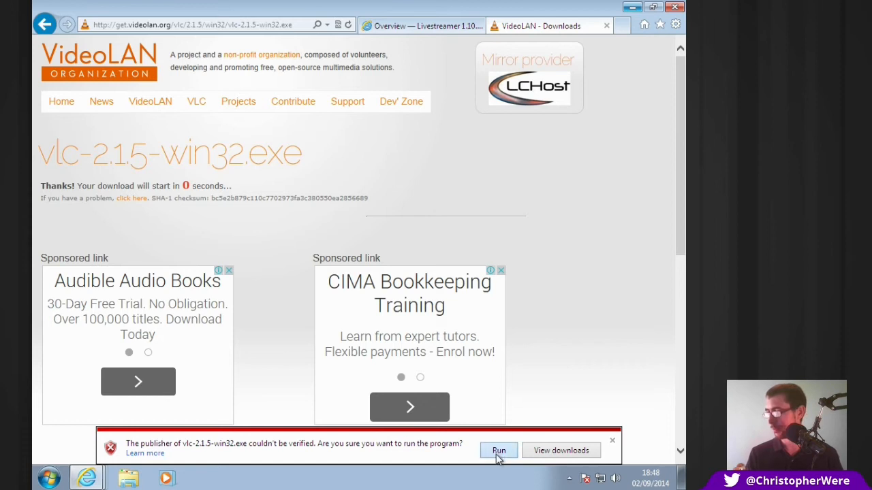
click(498, 450)
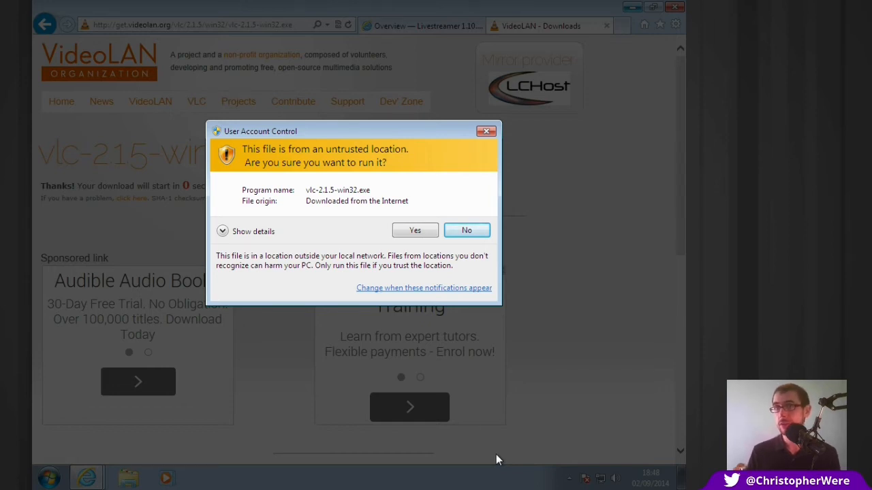
click(415, 228)
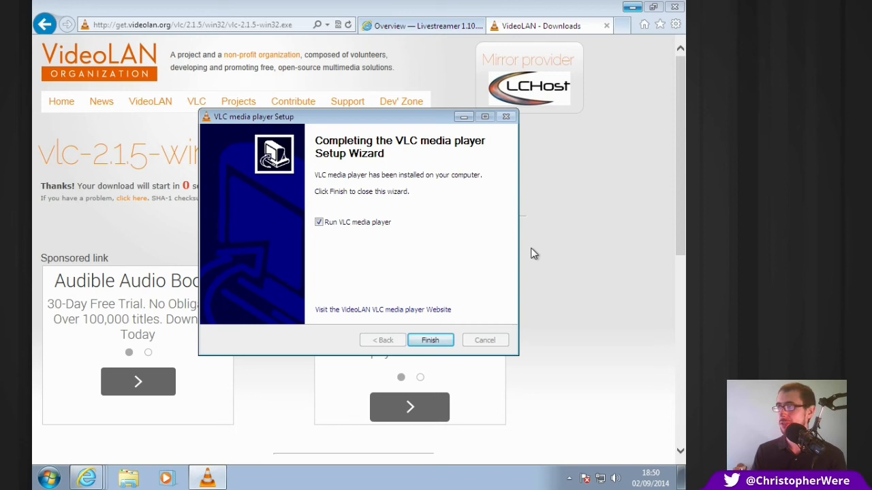
click(431, 341)
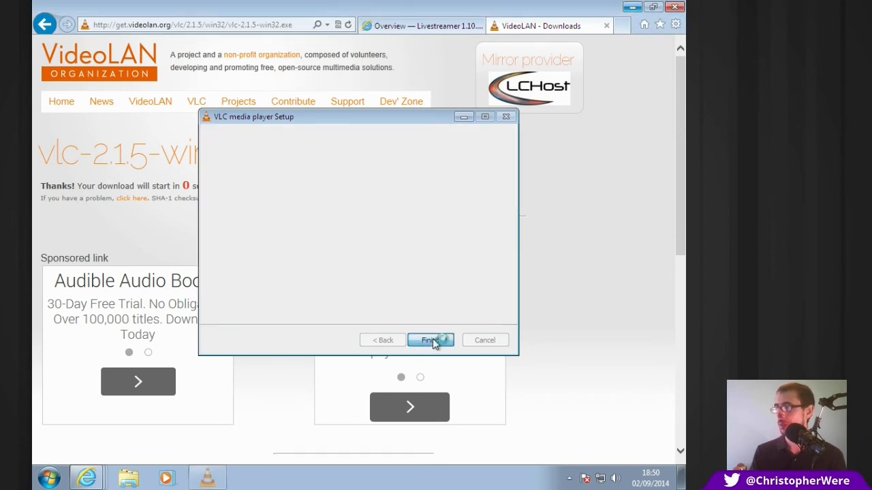
click(431, 341)
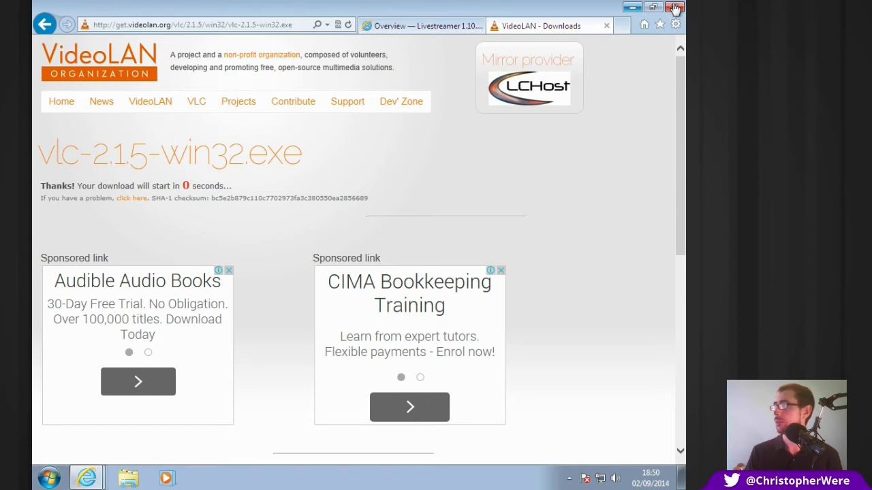
Close only the VideoLAN download tab, leaving the Livestreamer documentation tab open.
click(675, 8)
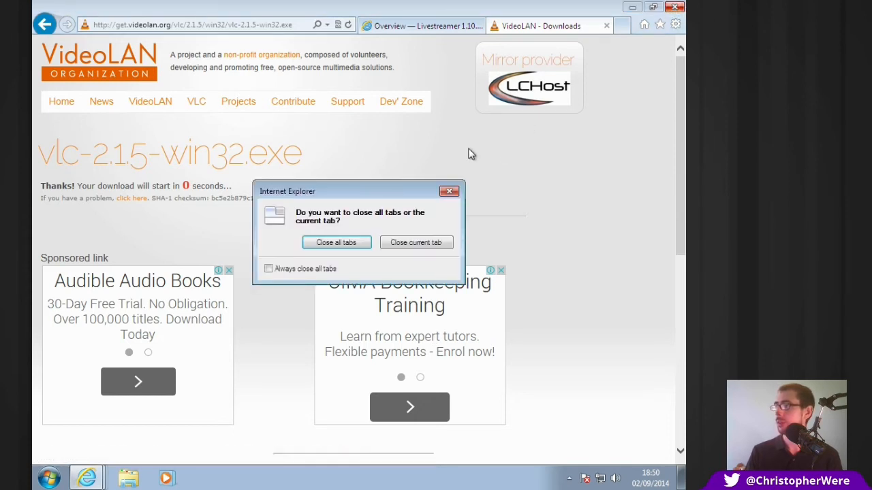
click(417, 243)
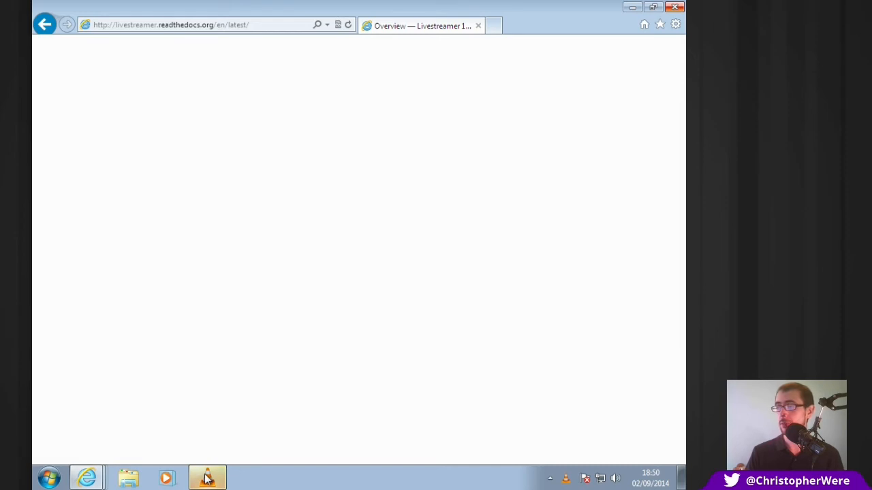
Launch VLC once, accept the Privacy and Network Access Policy, and close the player.
click(207, 476)
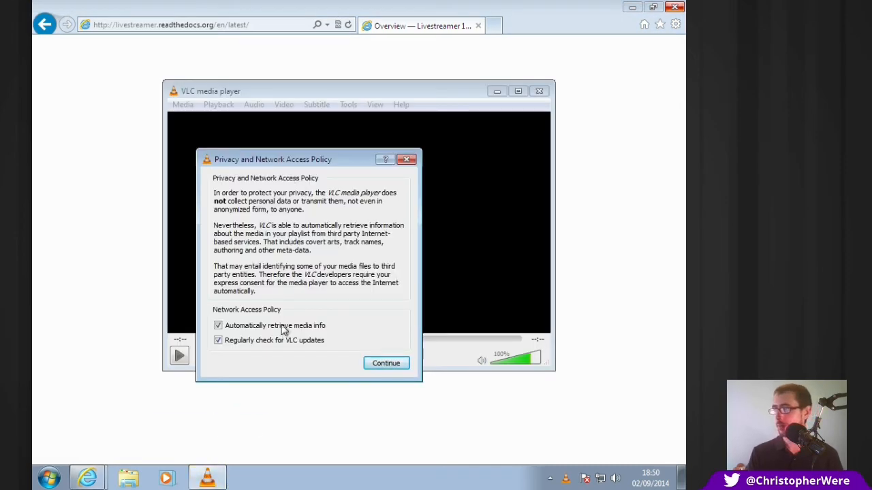
click(386, 363)
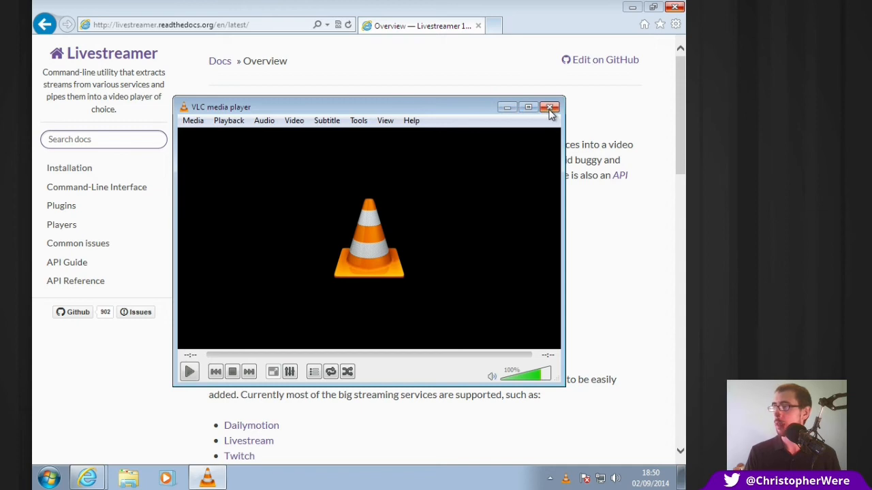
click(550, 108)
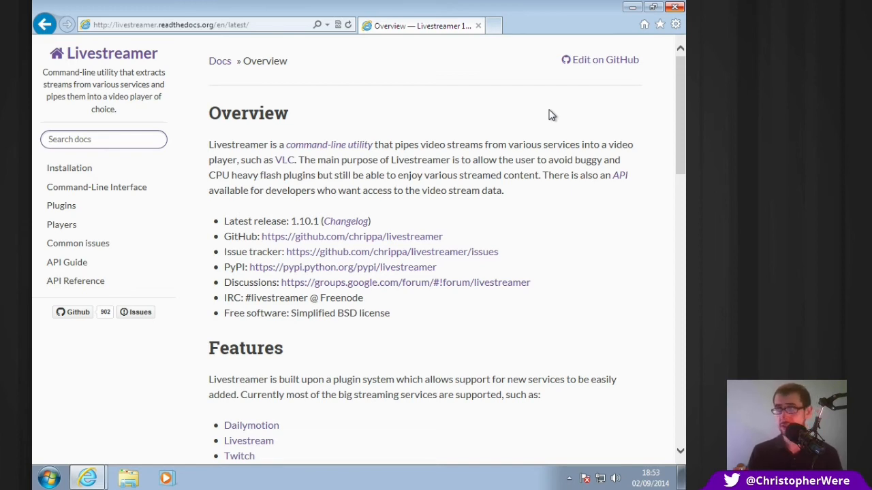
mouse_move(535, 120)
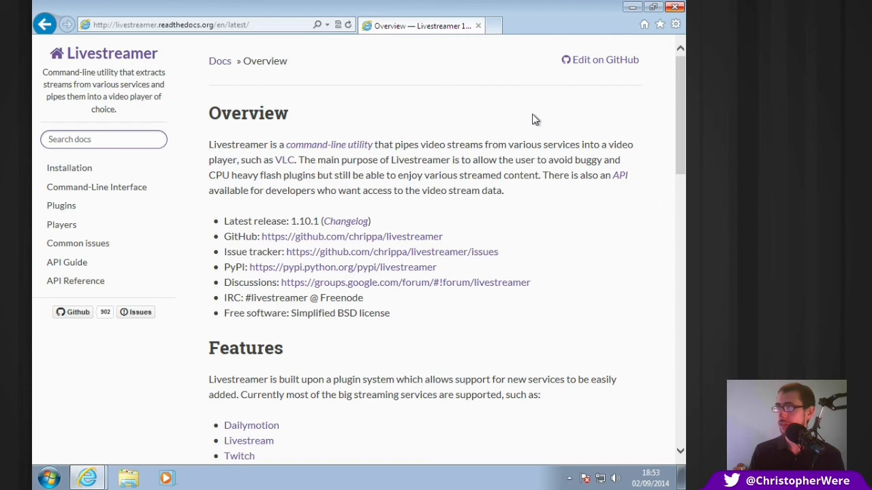
mouse_move(285, 159)
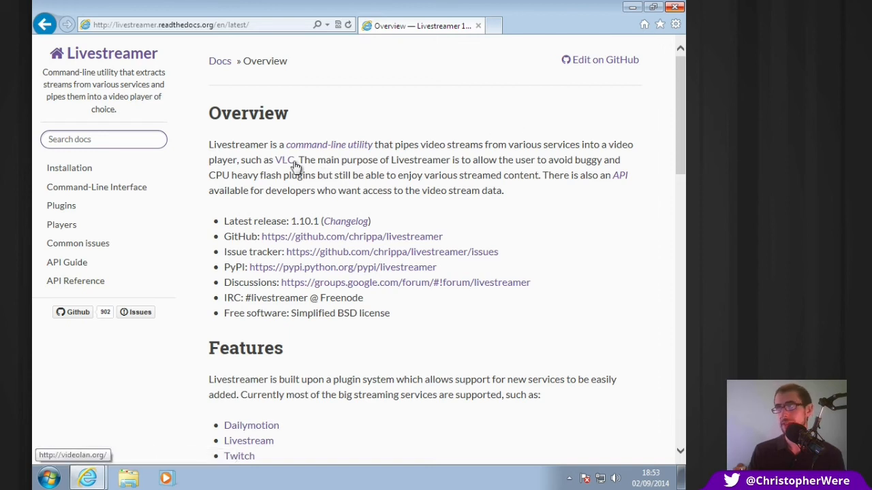
mouse_move(310, 171)
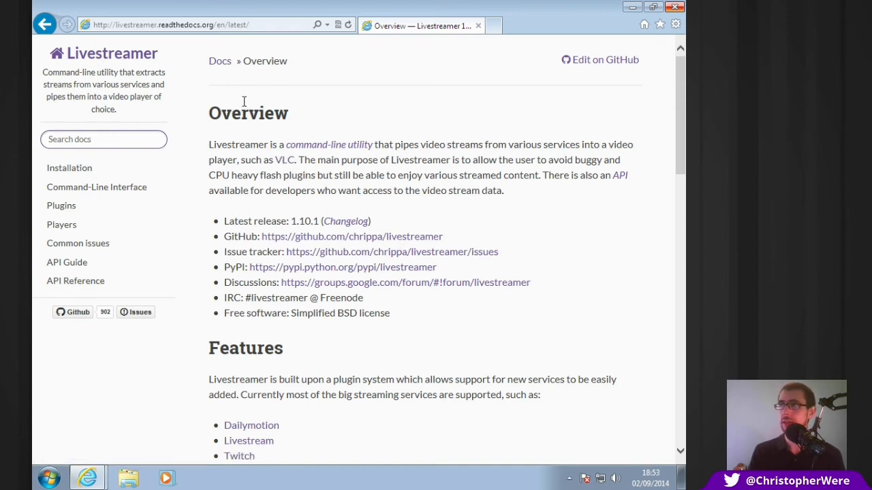
mouse_move(165, 52)
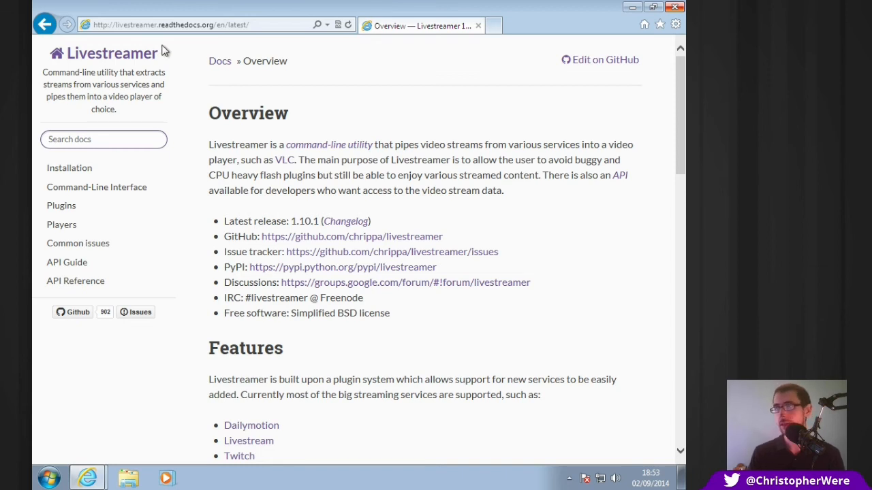
mouse_move(68, 168)
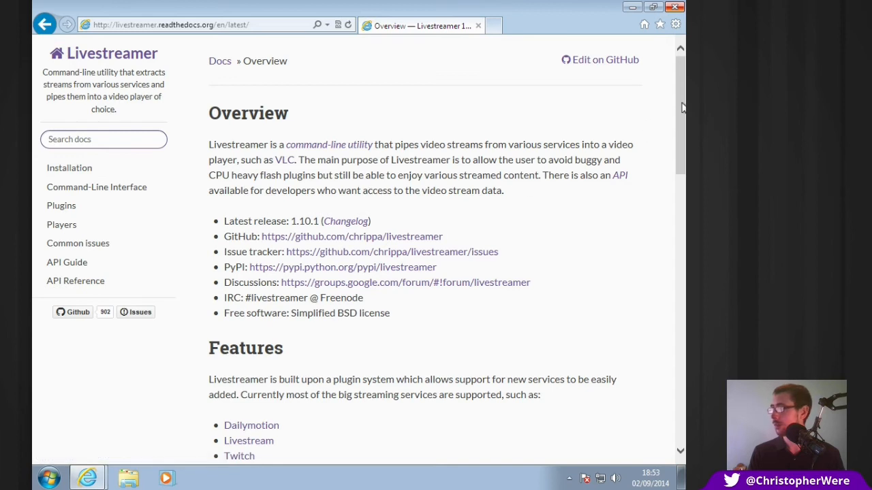
scroll(down, 3)
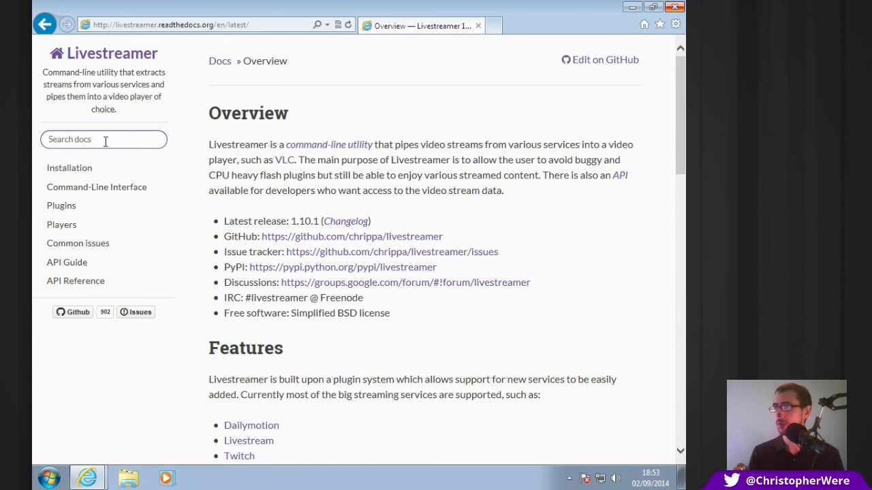
mouse_move(68, 170)
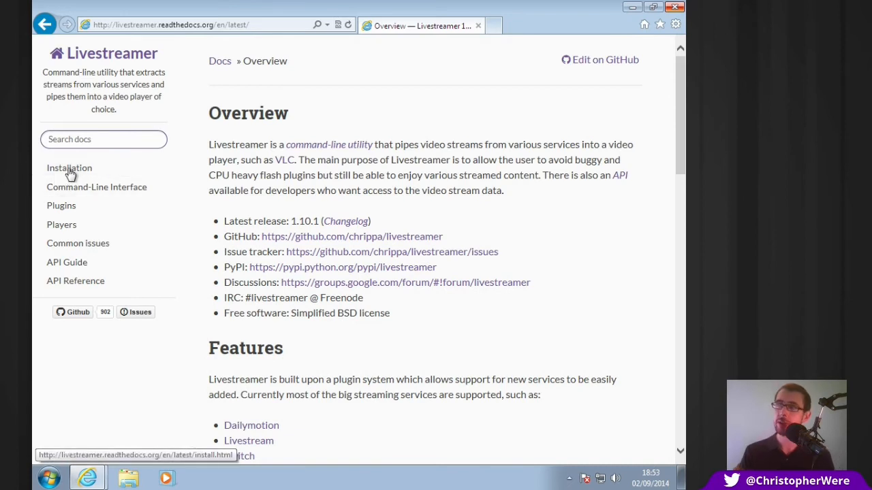
Open the Livestreamer Installation page and scroll down to the Windows binaries installer link.
click(68, 168)
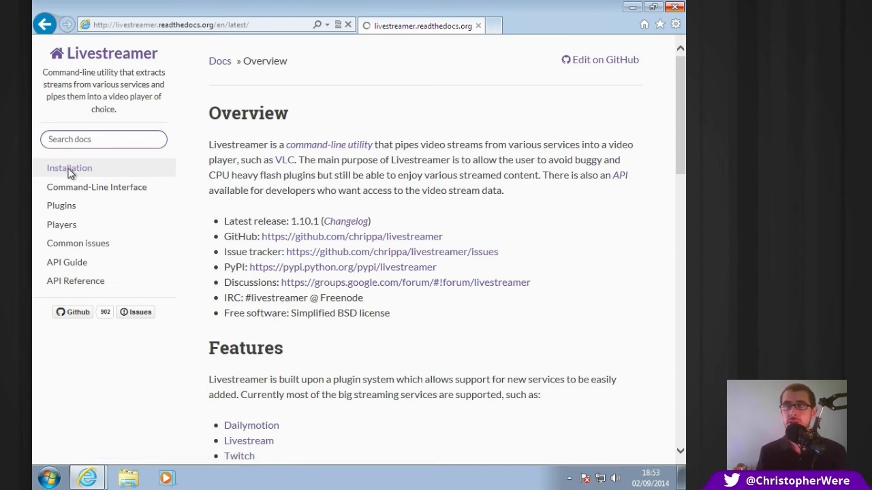
click(69, 167)
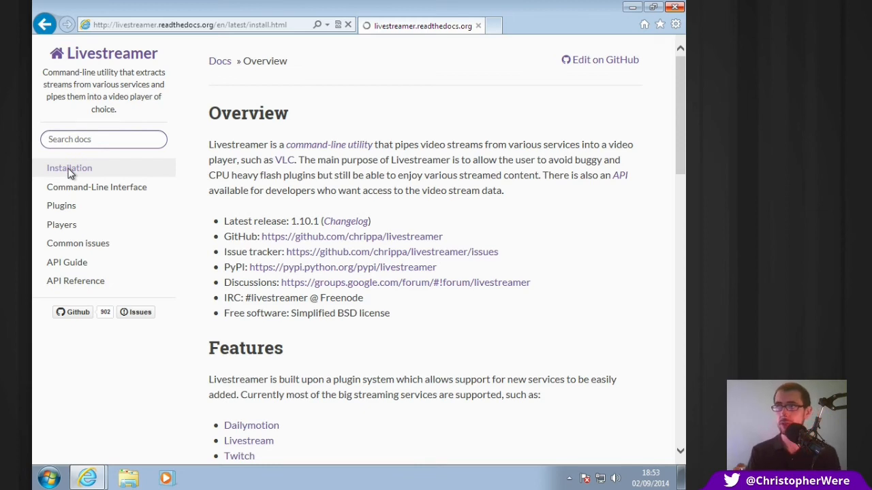
click(68, 168)
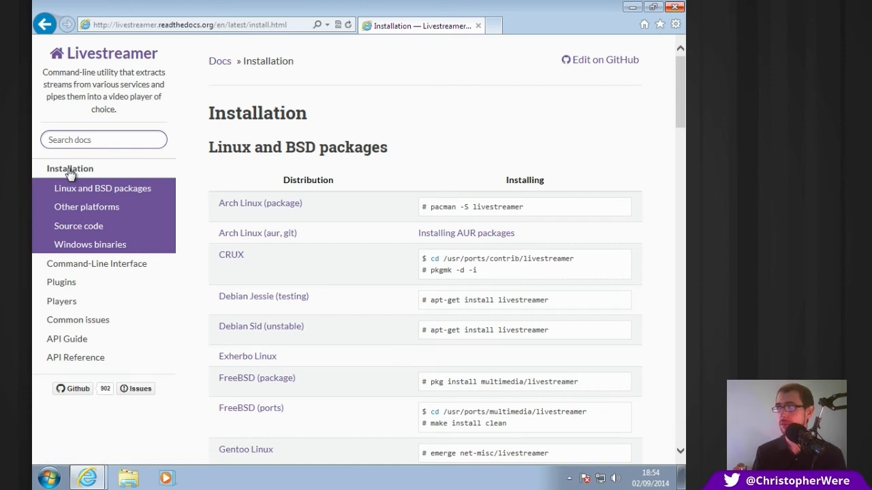
mouse_move(674, 112)
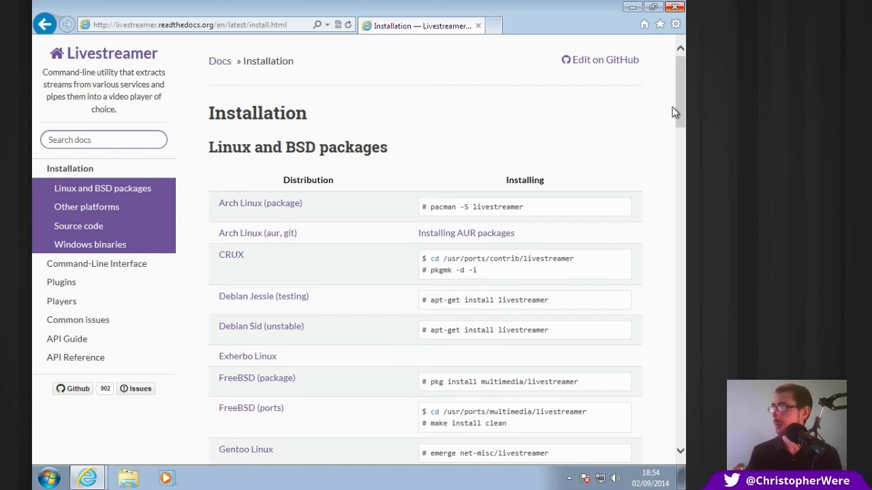
scroll(down, 3)
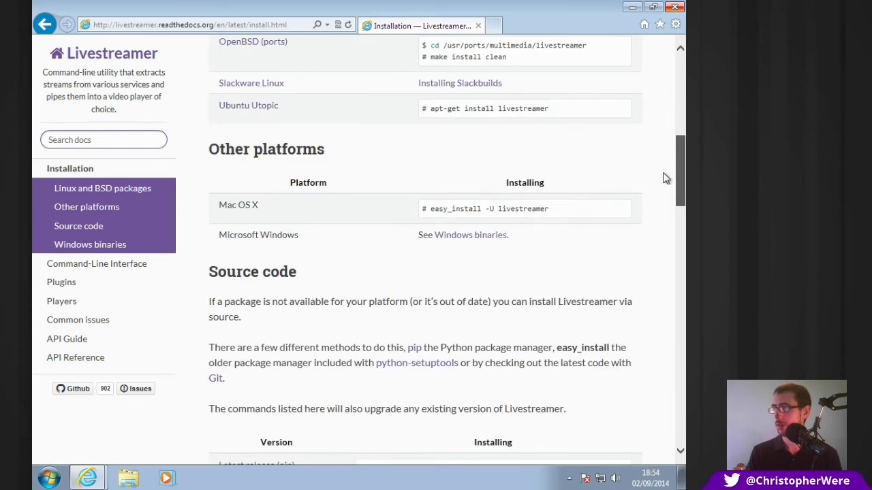
scroll(down, 3)
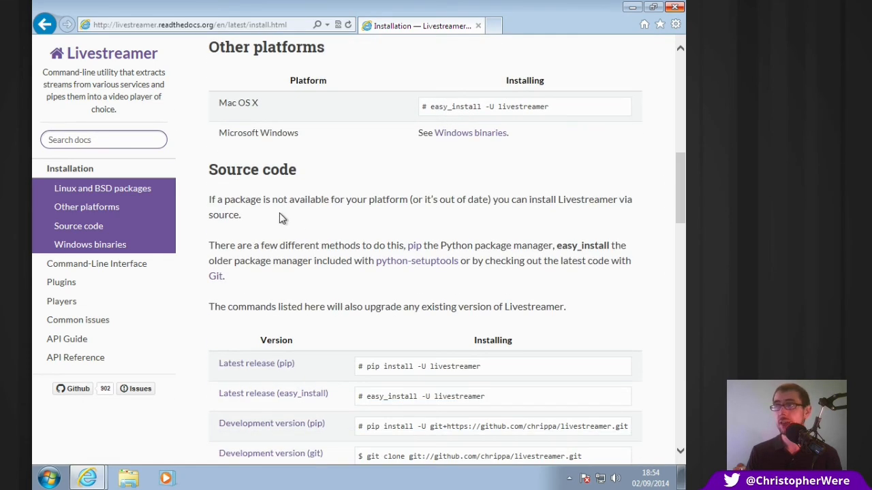
scroll(down, 3)
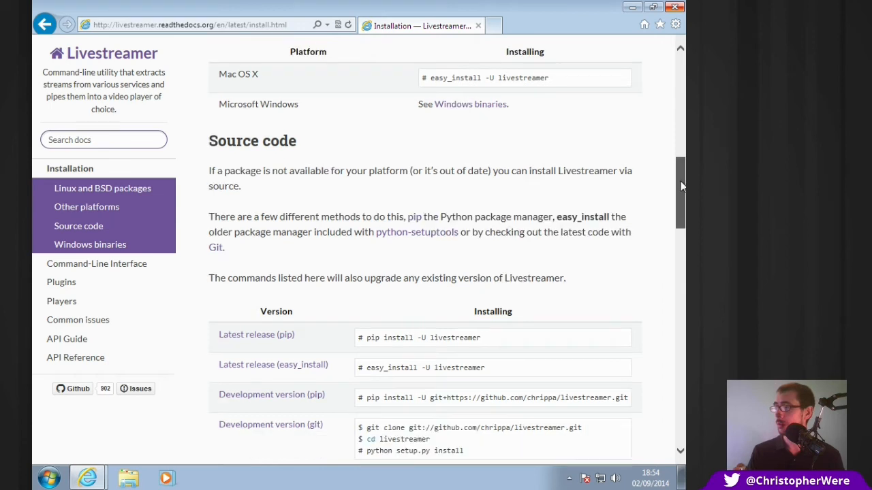
scroll(down, 3)
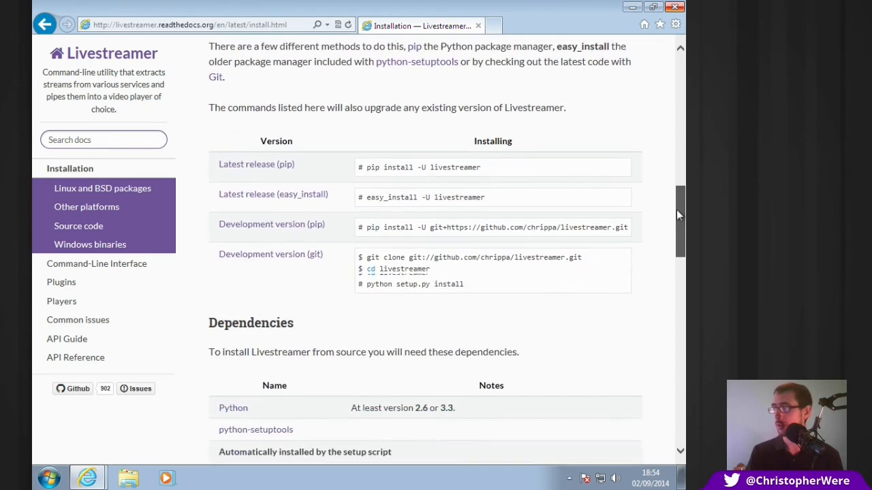
scroll(down, 3)
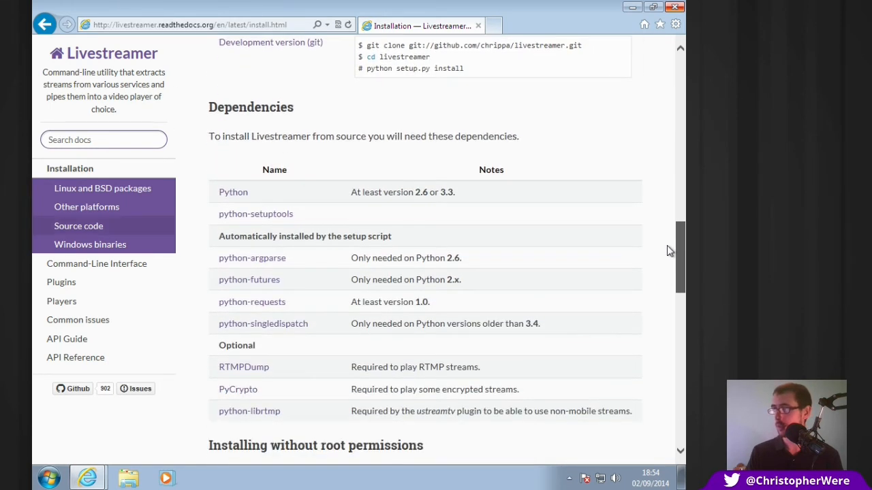
scroll(down, 3)
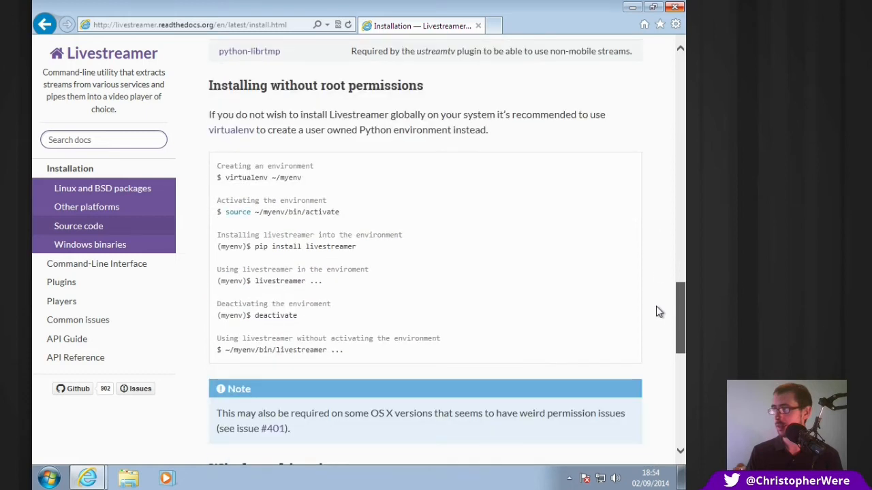
scroll(down, 3)
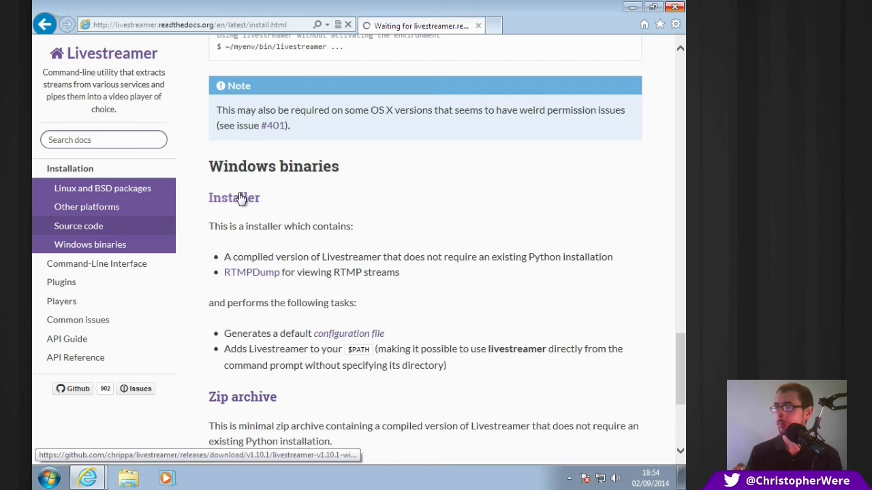
mouse_move(417, 169)
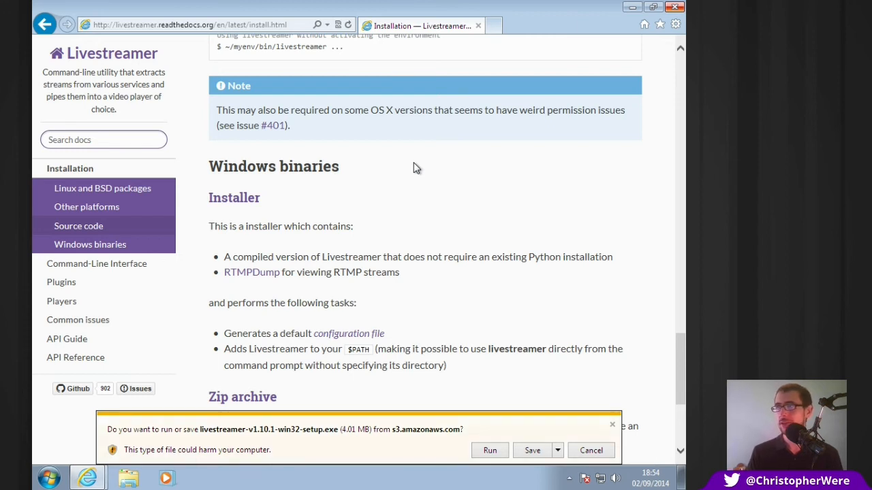
mouse_move(316, 421)
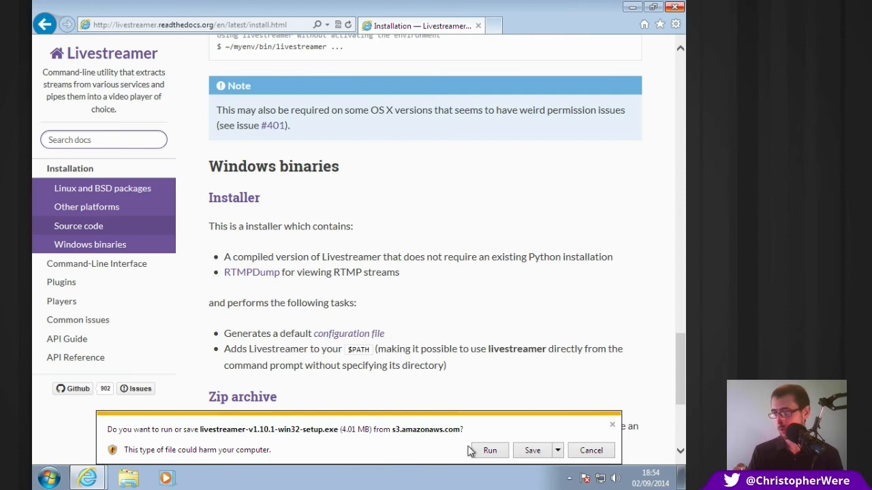
Run the downloaded livestreamer-v1.10.1-win32-setup.exe from the notification bar.
click(491, 449)
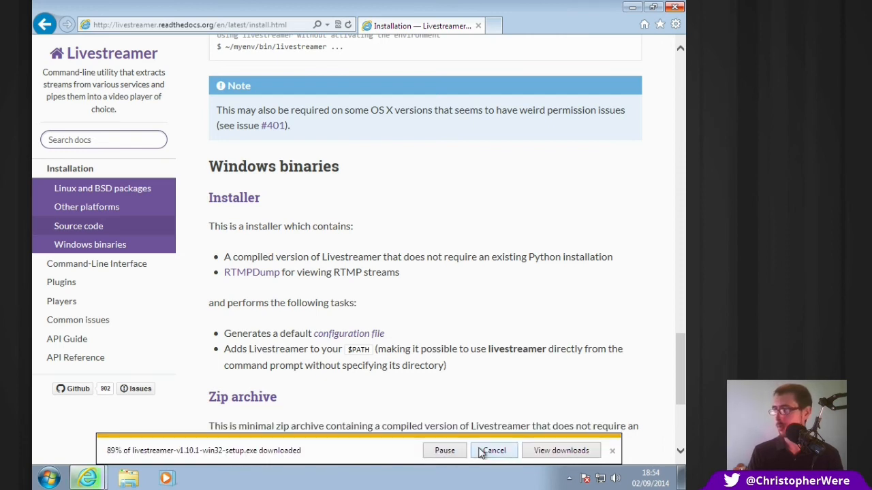
mouse_move(458, 324)
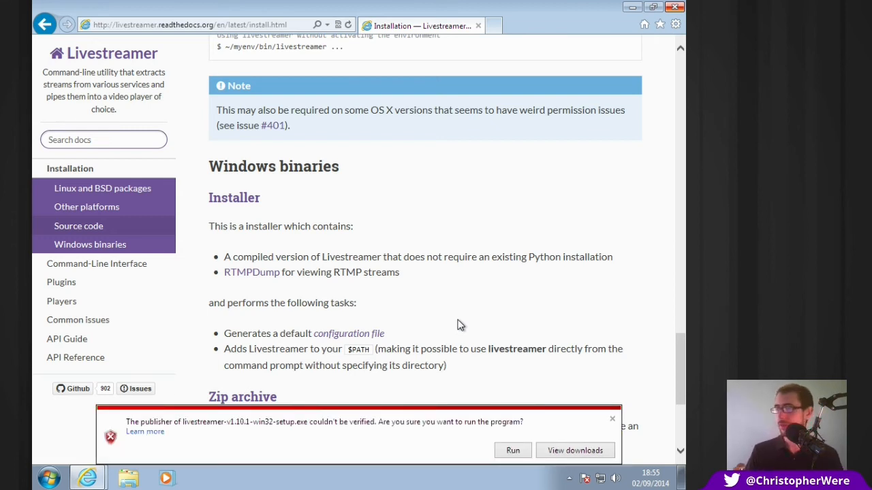
mouse_move(550, 425)
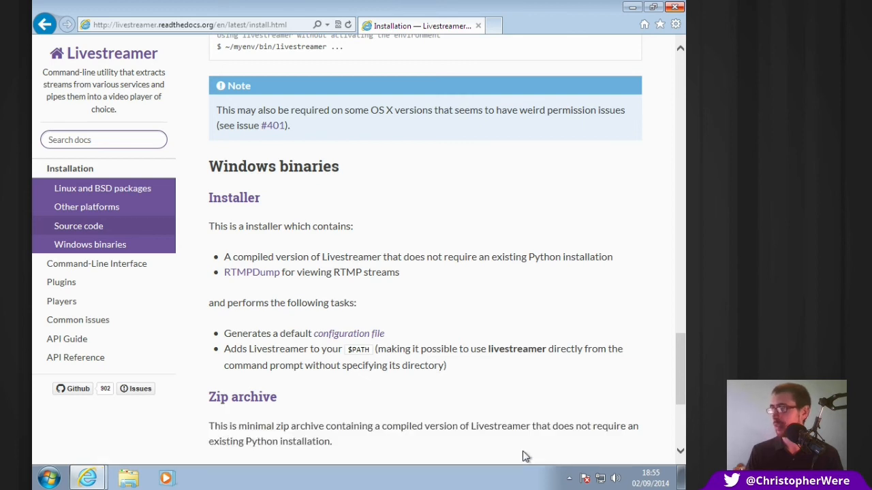
mouse_move(510, 390)
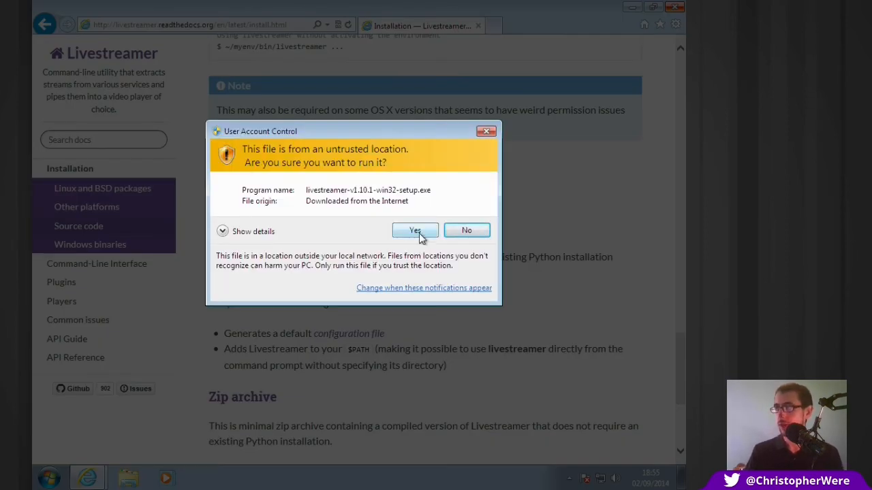
Allow UAC and install Livestreamer 1.10.1 with all default components, including RTMPDump, into Program Files.
click(414, 230)
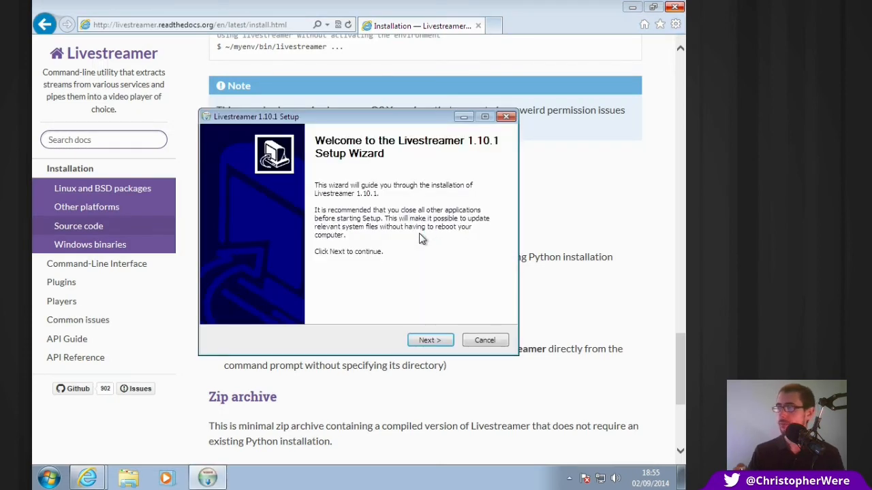
click(430, 341)
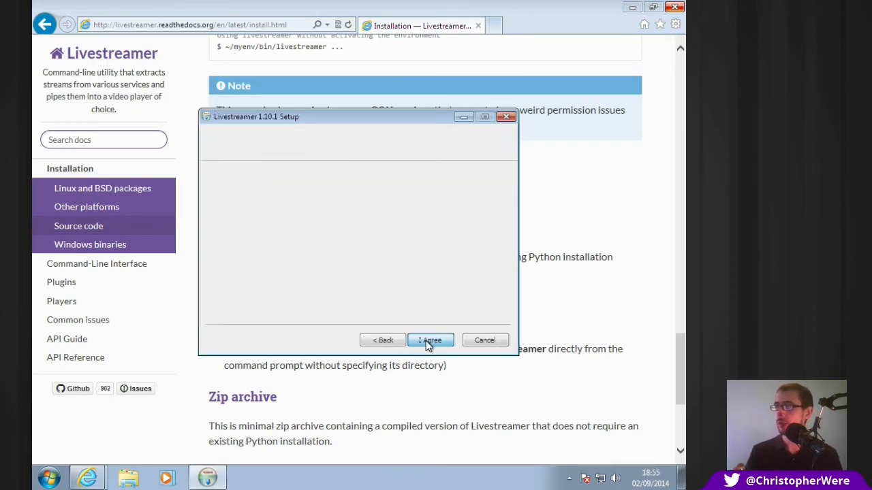
click(430, 341)
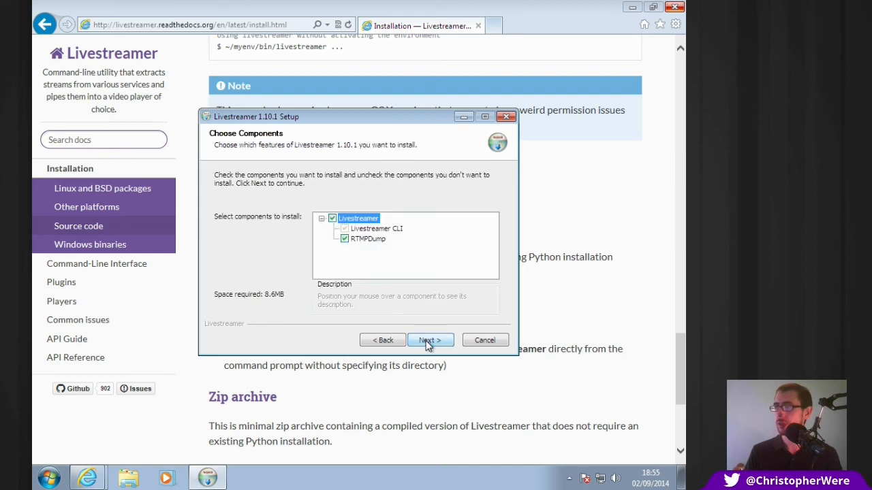
click(429, 340)
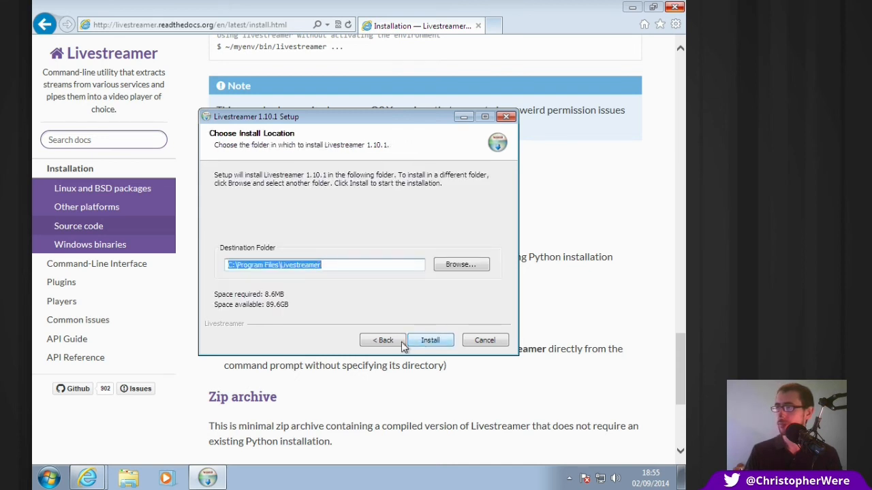
click(430, 341)
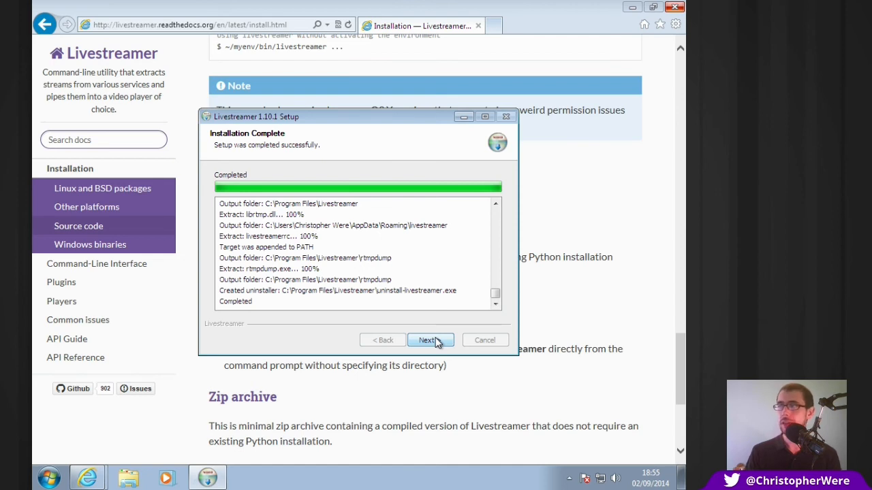
click(429, 340)
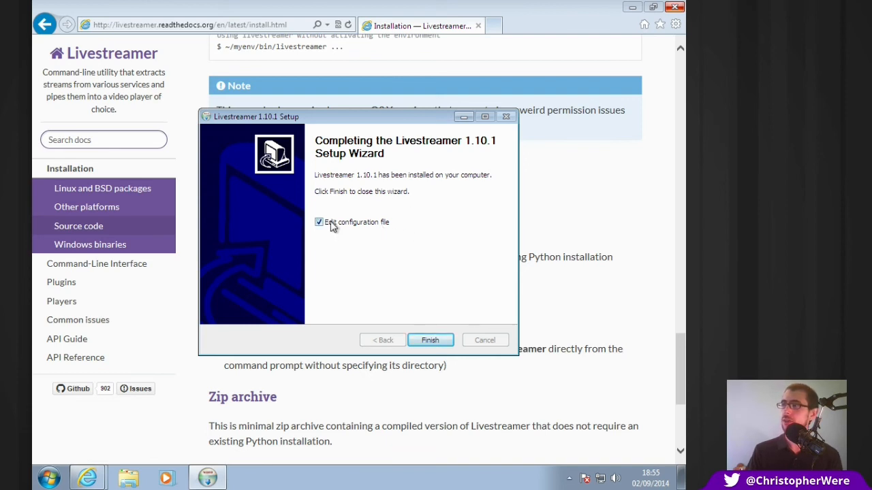
Finish the wizard with Edit configuration file ticked so livestreamerrc opens in Notepad.
click(319, 222)
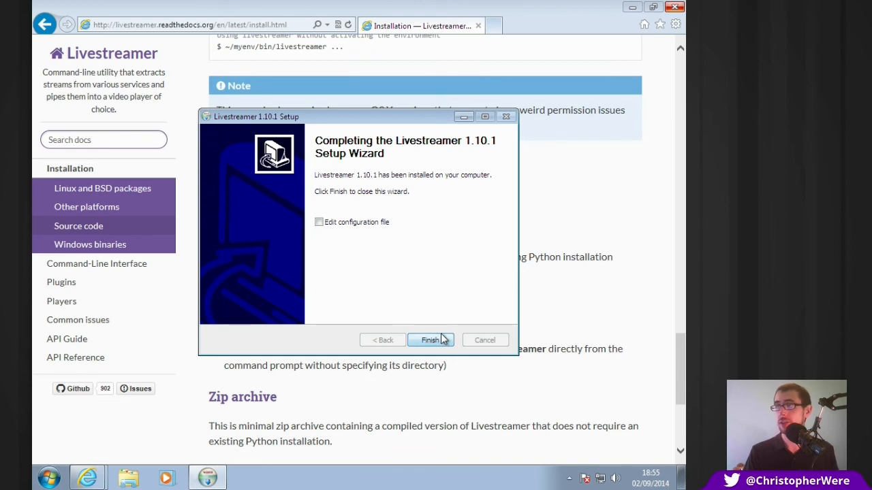
mouse_move(354, 227)
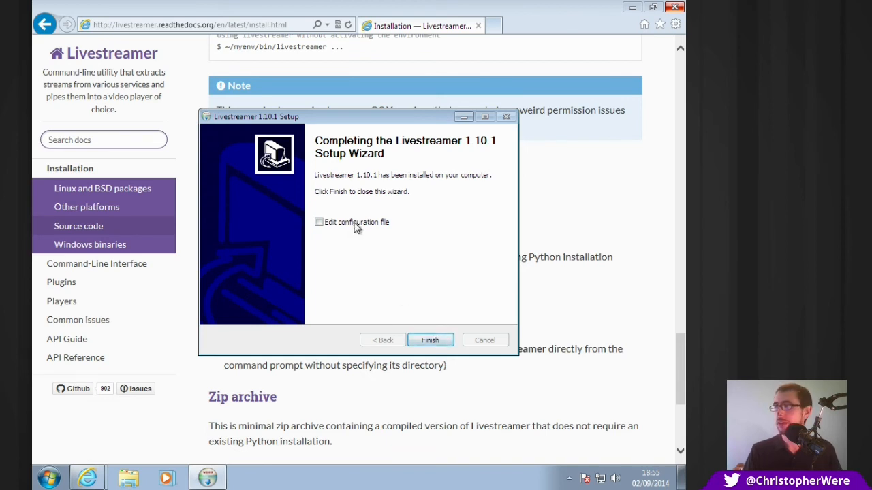
click(431, 341)
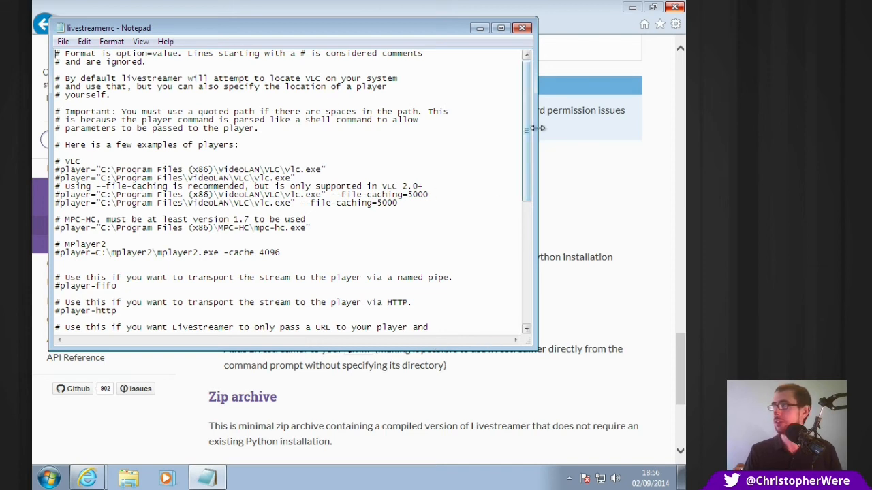
Scroll through livestreamerrc in Notepad to read the VLC player example lines.
scroll(down, 3)
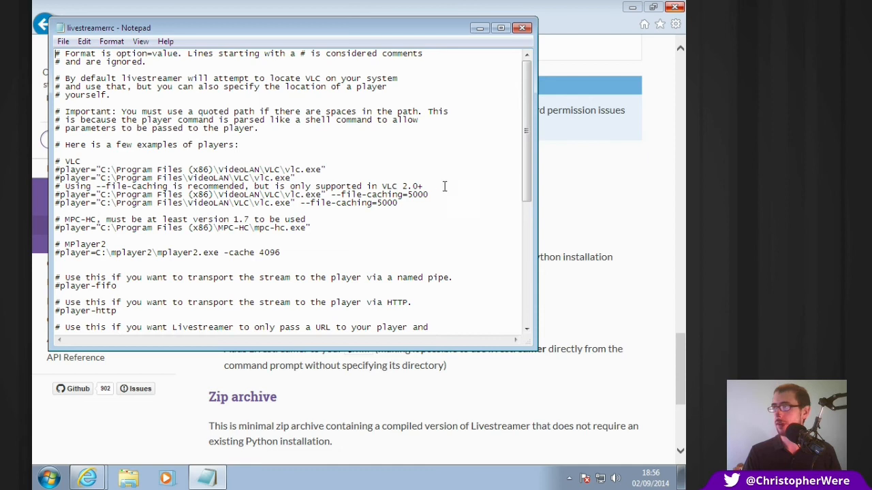
scroll(down, 3)
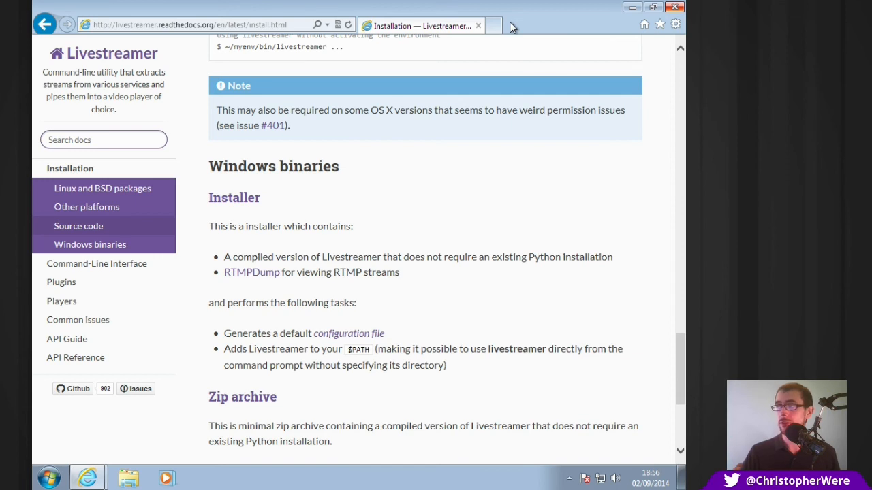
mouse_move(478, 19)
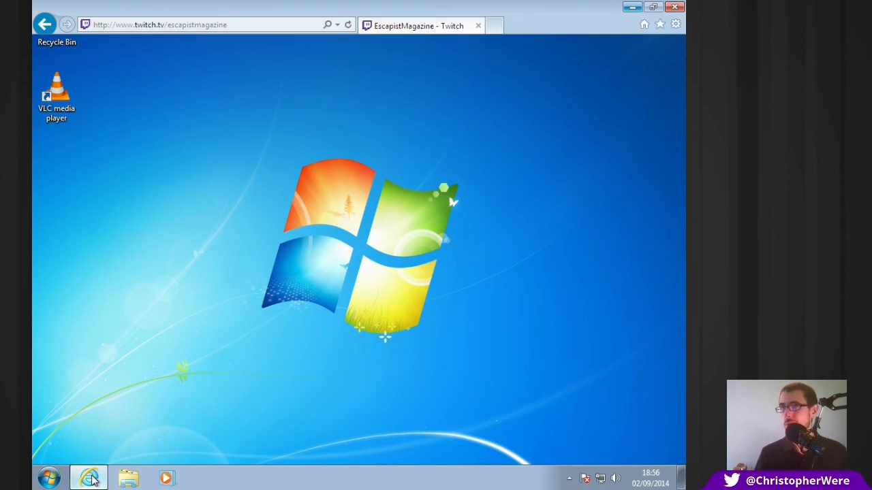
Bring up the EscapistMagazine Twitch channel page and select its URL in the address bar.
click(89, 477)
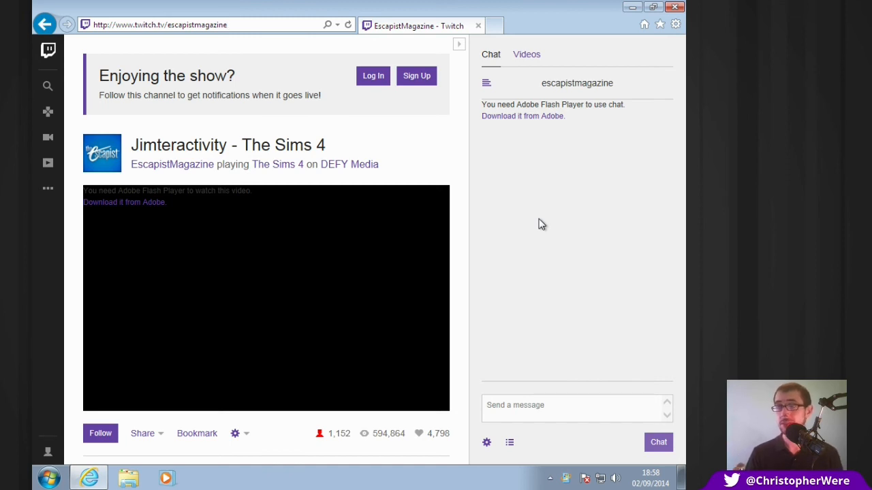
click(226, 25)
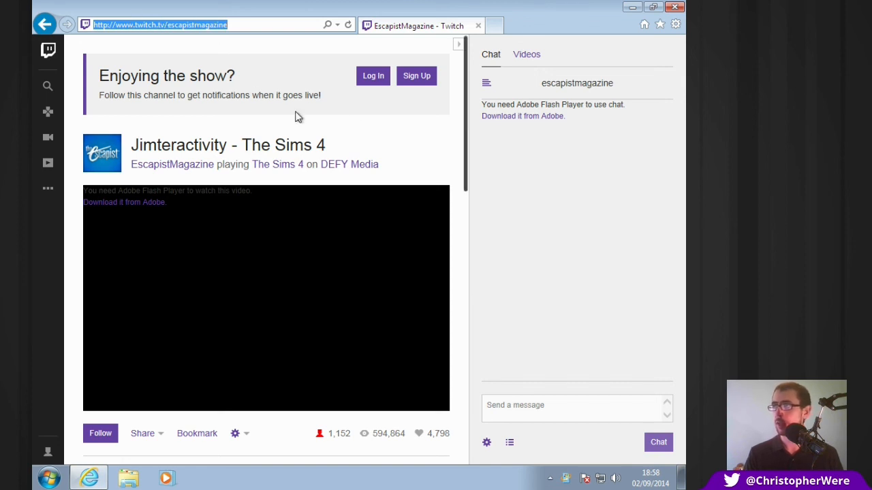
mouse_move(293, 11)
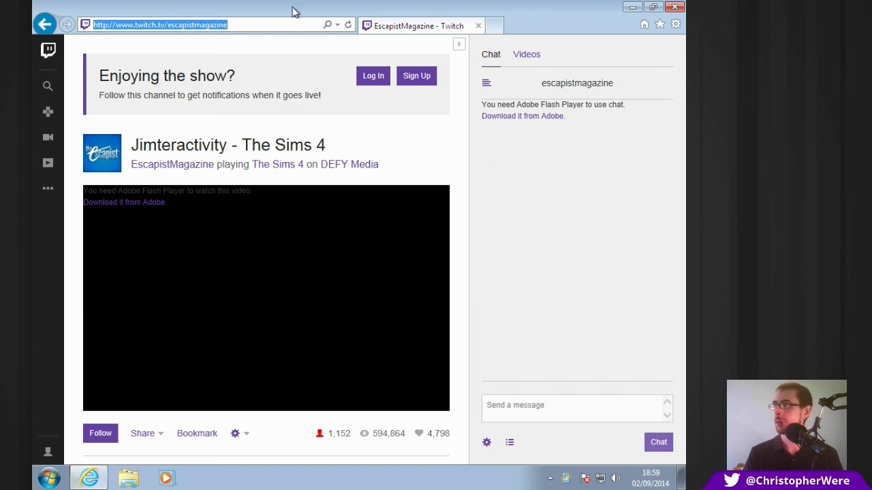
mouse_move(332, 54)
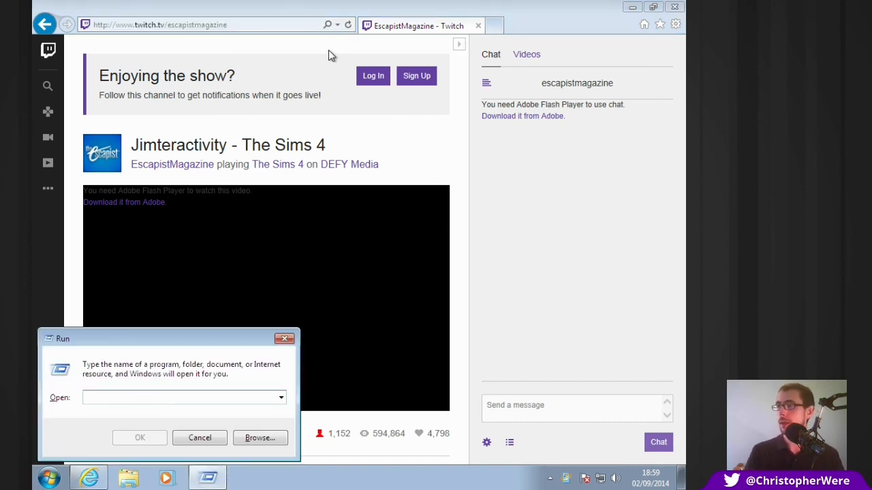
Enter 'livestreamer twitch.tv/escapistmagazine medium' in the Run dialog's Open field without running it.
click(180, 397)
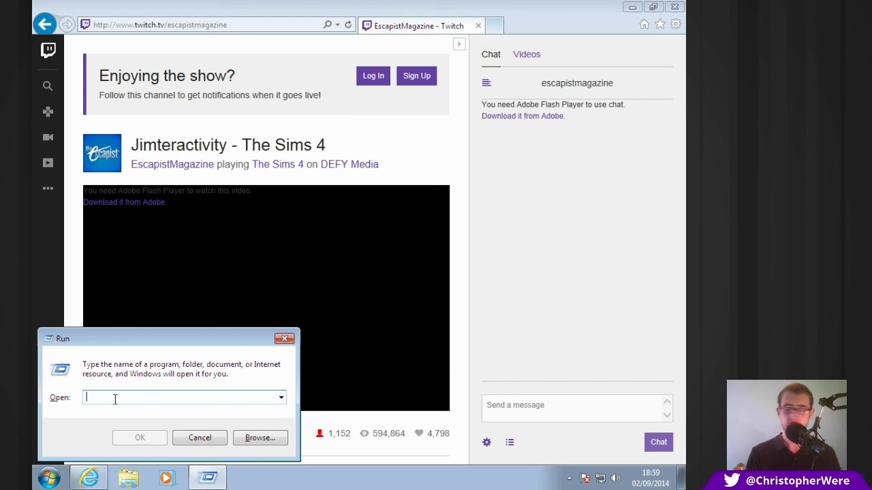
text(livestre)
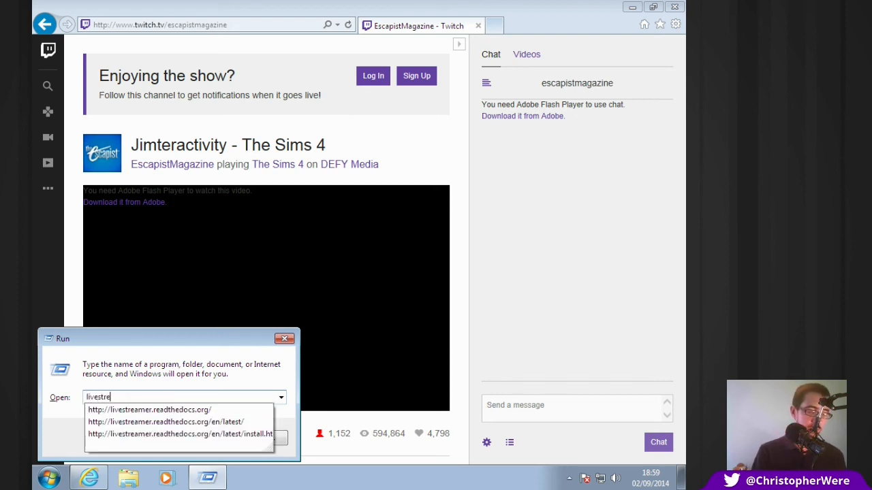
text(amer http://www.twitch.tv/escapistmagazine)
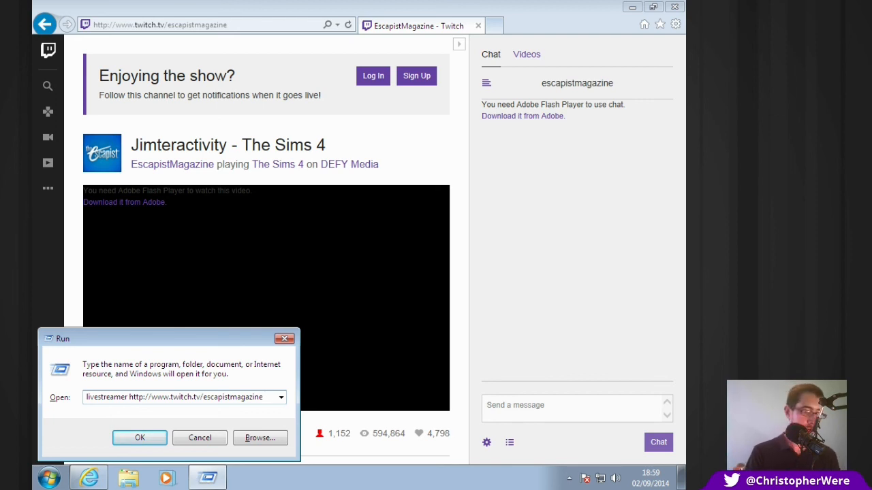
text(medium)
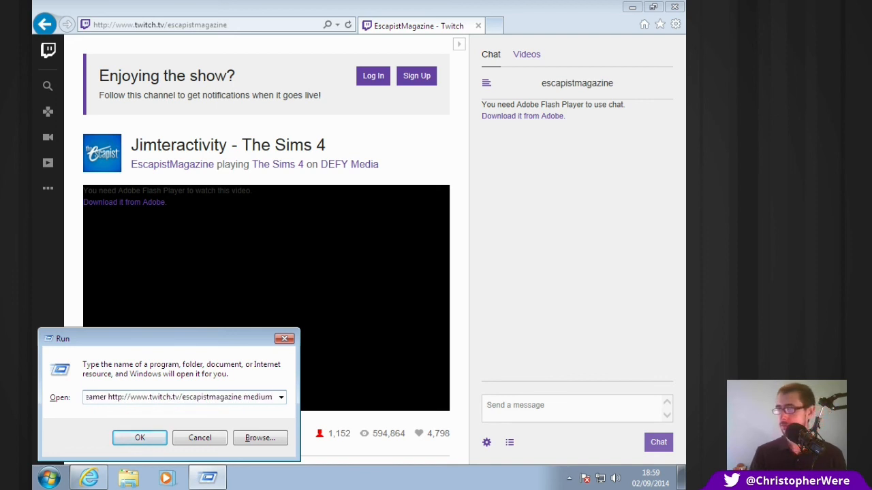
mouse_move(134, 376)
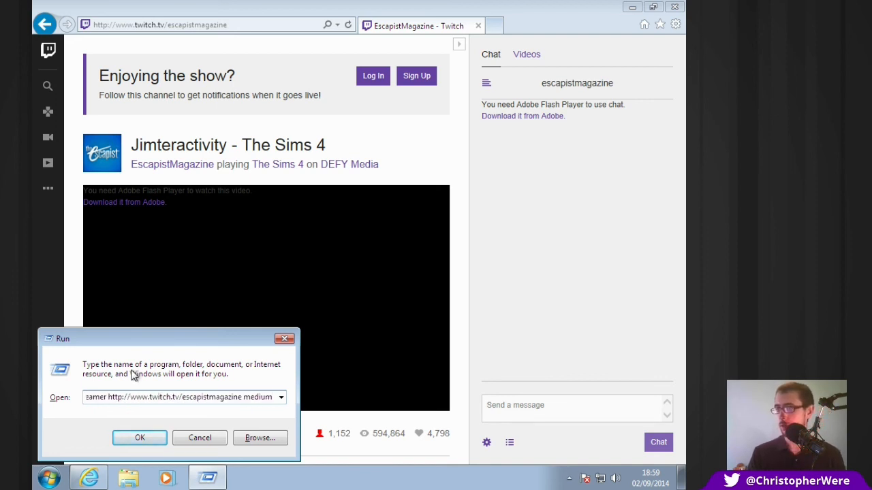